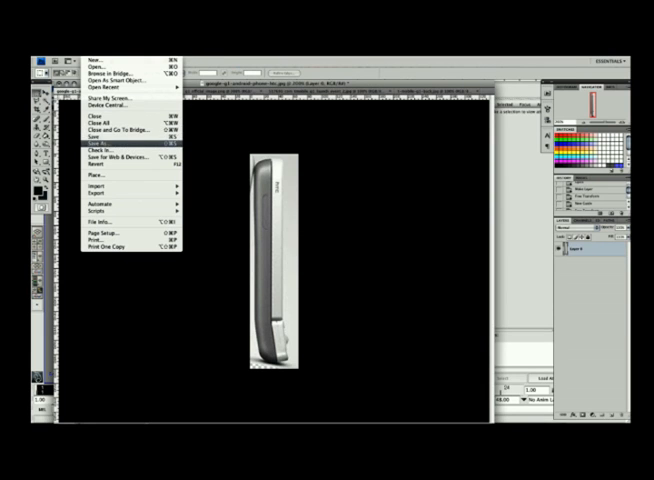
# Save the side-view phone image as a Targa file at 32 bits/pixel.
pyautogui.click(100, 149)
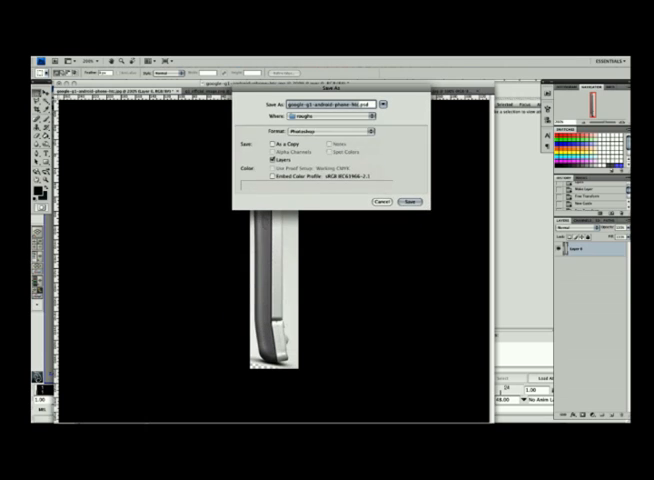
pyautogui.click(384, 104)
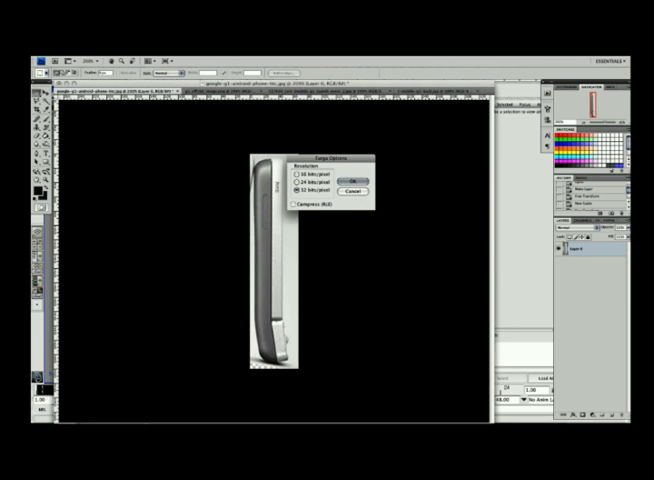
pyautogui.click(349, 176)
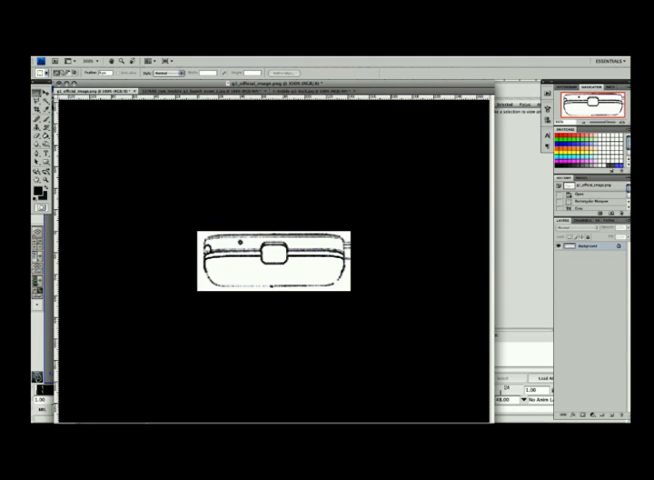
# Save the bottom-view drawing as bottom.png (PNG) in the source images folder.
pyautogui.click(62, 61)
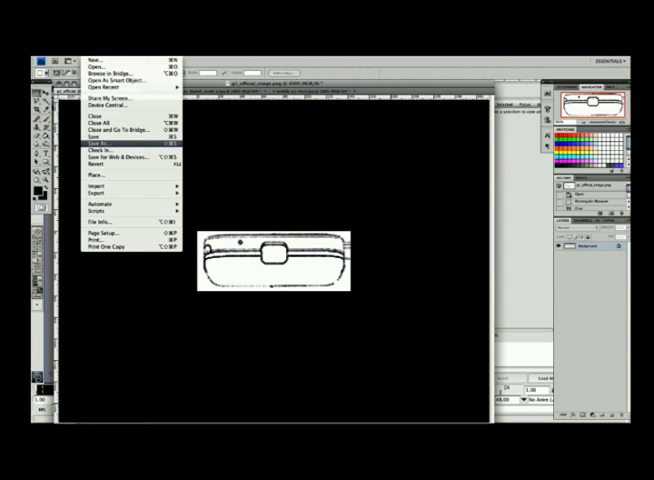
pyautogui.click(100, 137)
pyautogui.write('bottom.png')
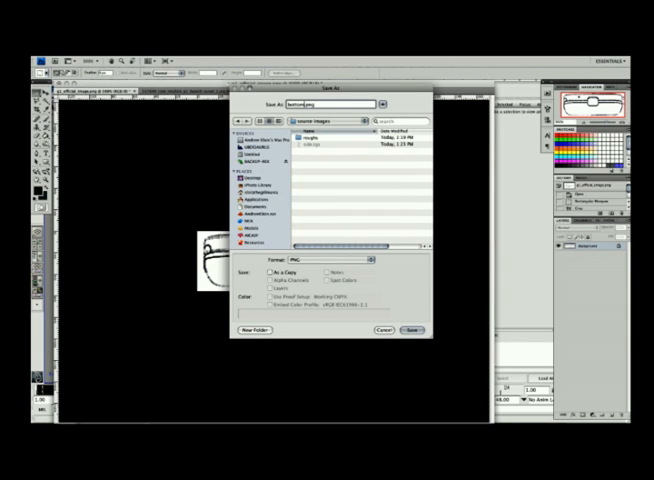
pyautogui.click(322, 260)
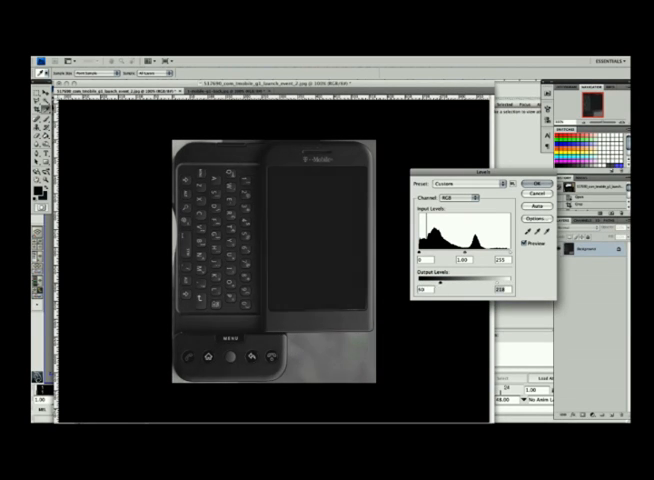
# Apply Levels with reduced output to the front photo and save it as a JPEG.
pyautogui.click(531, 178)
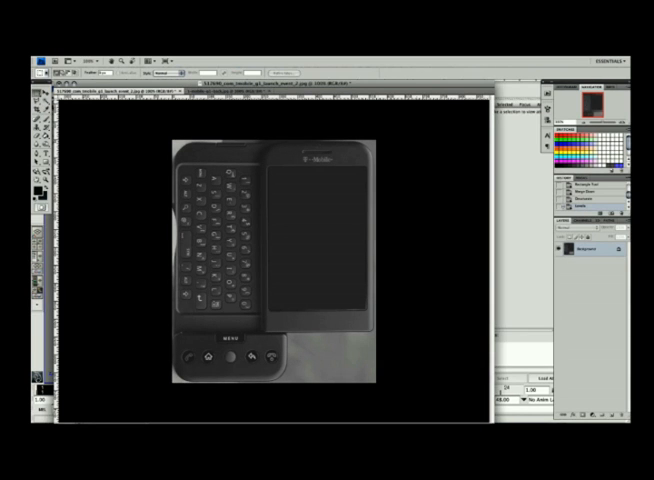
pyautogui.click(45, 60)
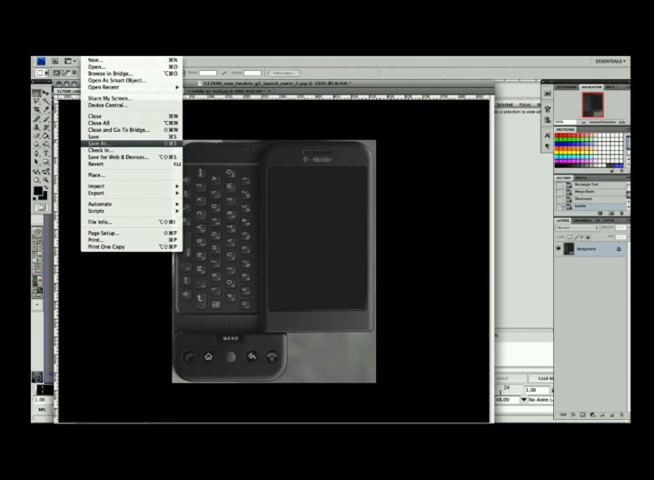
pyautogui.click(99, 151)
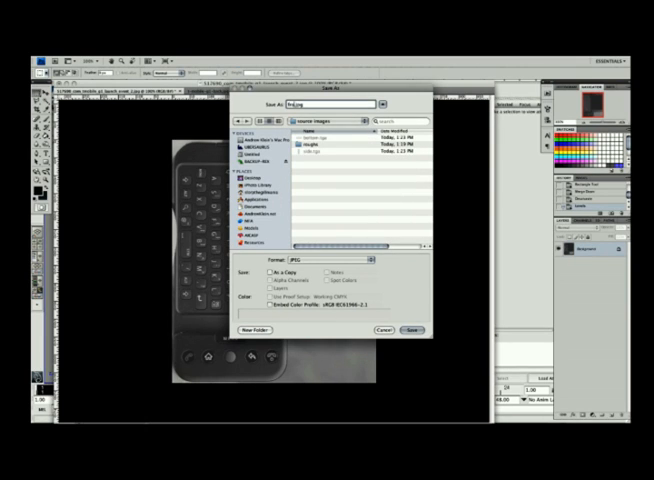
pyautogui.click(330, 260)
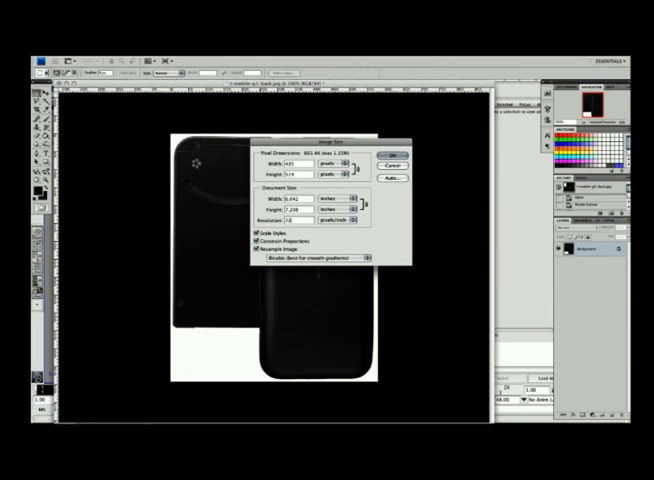
# Resize the back-view image, narrow its output Levels, and save it as a 32-bit Targa.
pyautogui.click(391, 158)
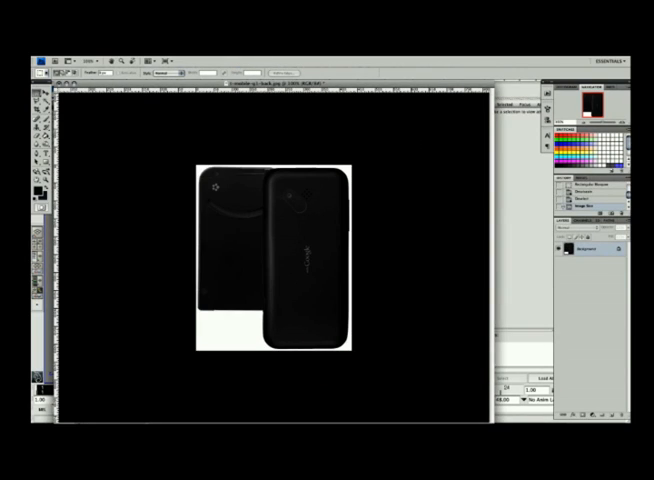
pyautogui.click(85, 60)
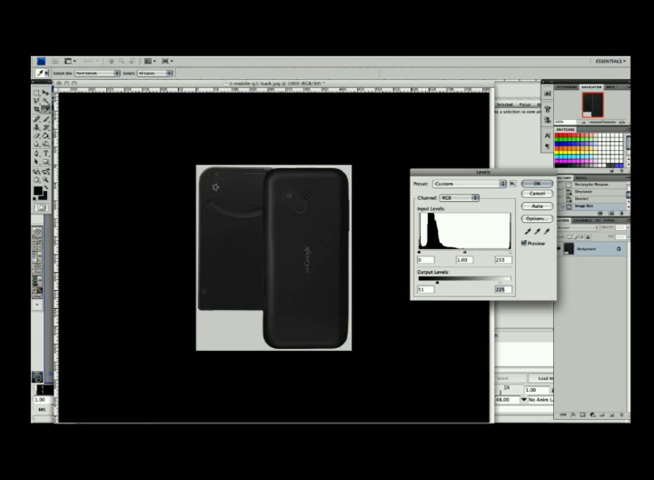
pyautogui.click(534, 183)
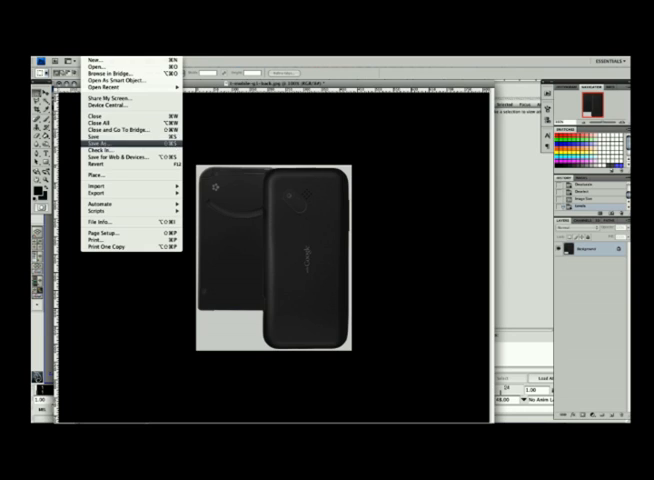
pyautogui.click(102, 148)
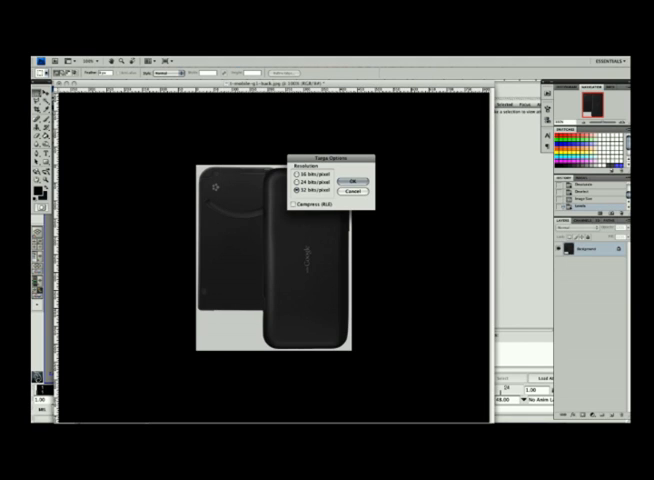
pyautogui.click(359, 180)
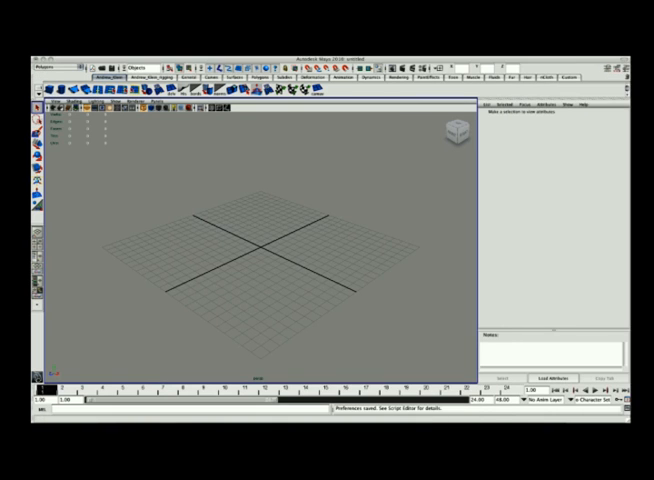
# Edit the current project via File > Project > Edit Current and accept the week01 project.
pyautogui.click(47, 56)
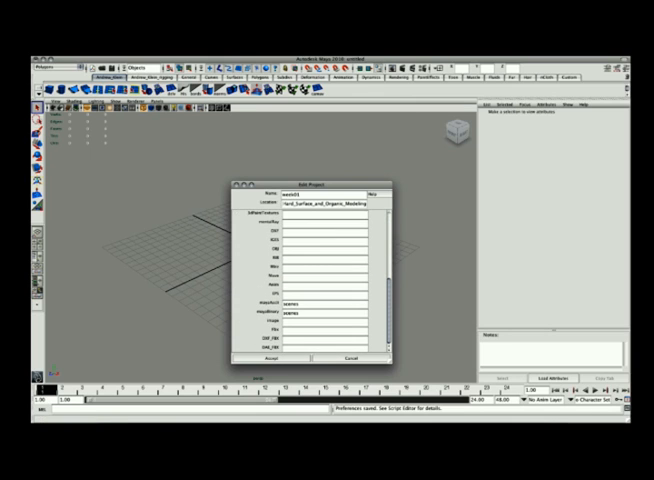
pyautogui.click(264, 358)
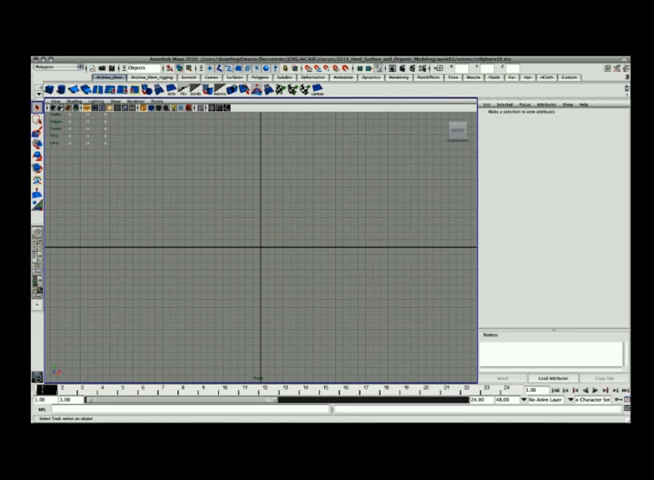
# Import front.tga as the front view's image plane and keep Linear units at inch in Settings.
pyautogui.click(52, 109)
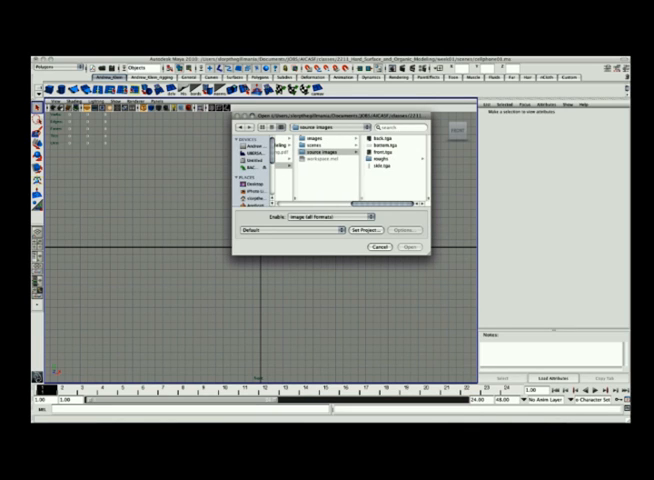
pyautogui.click(406, 243)
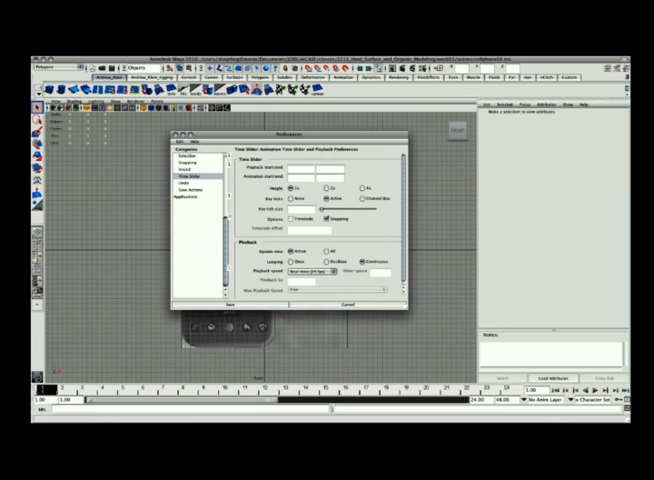
pyautogui.click(185, 242)
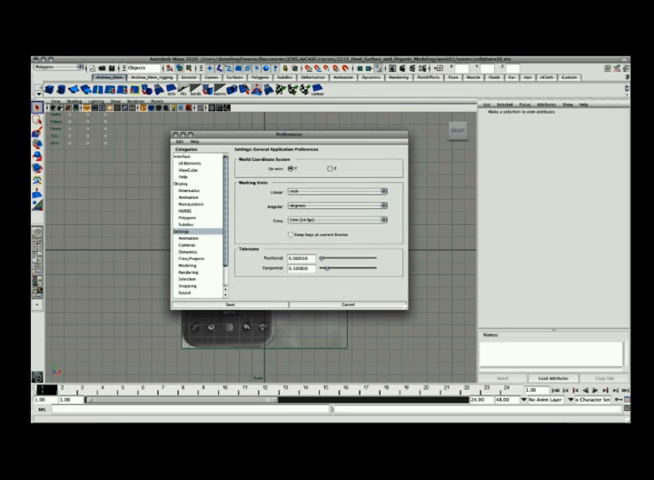
pyautogui.click(348, 302)
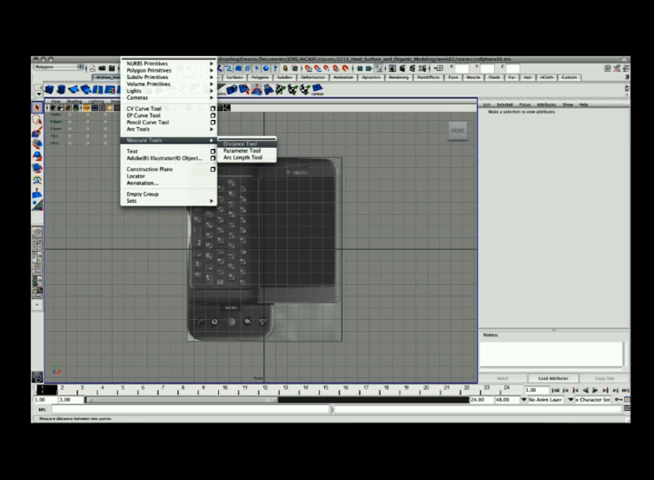
# Measure the phone with the Distance Tool and enlarge the image plane in its attributes.
pyautogui.click(238, 143)
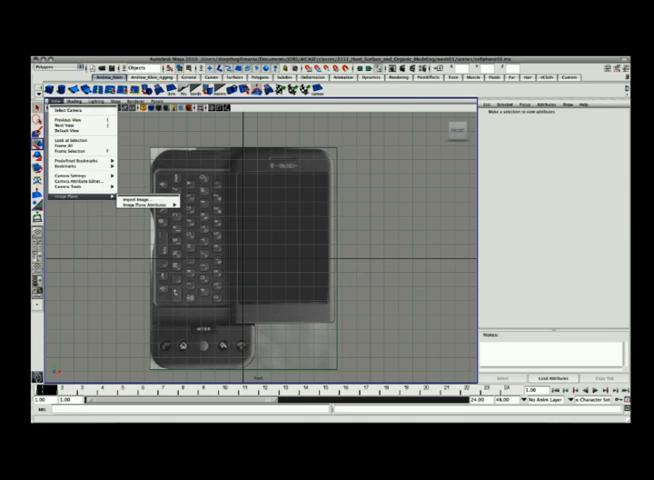
pyautogui.click(145, 204)
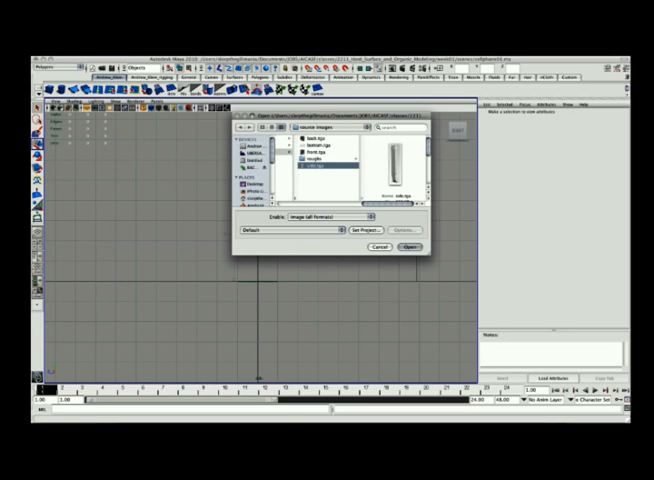
# Import side.tga as the side view's image plane, then browse for the next reference image.
pyautogui.click(410, 244)
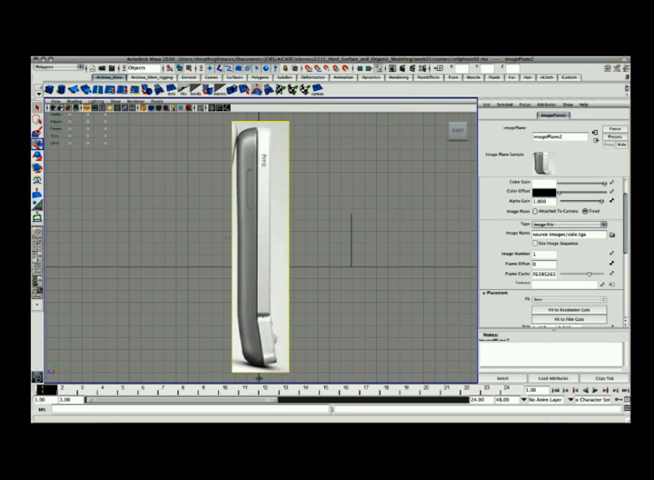
pyautogui.click(616, 232)
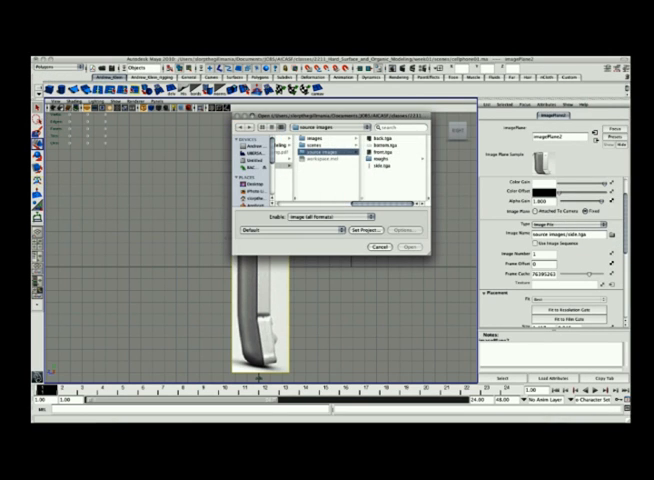
pyautogui.click(404, 247)
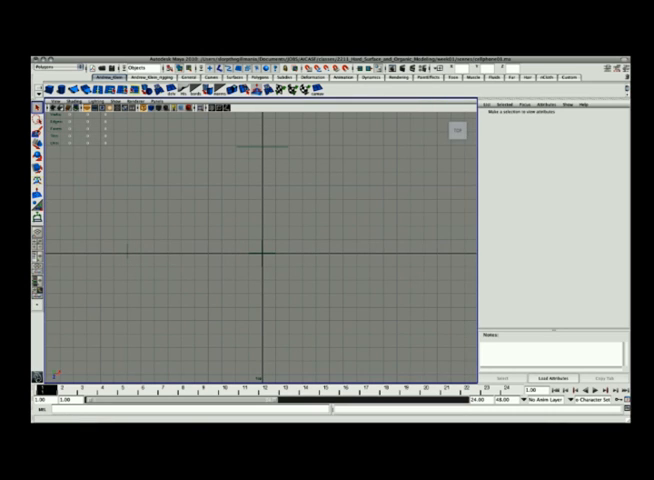
# Import bottom.tga as an image plane in the top view.
pyautogui.click(52, 110)
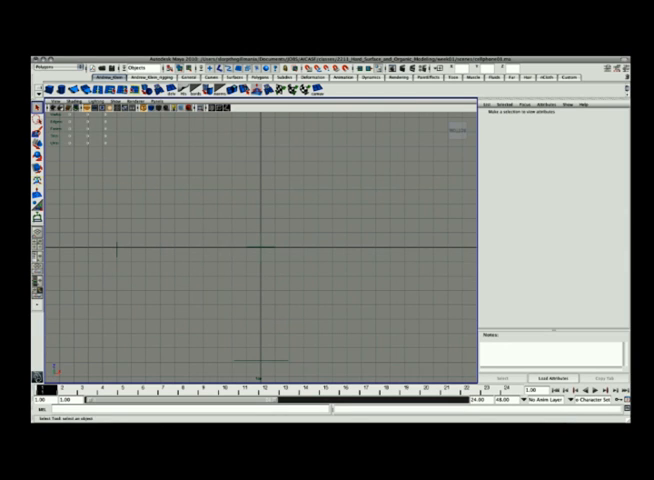
pyautogui.click(50, 102)
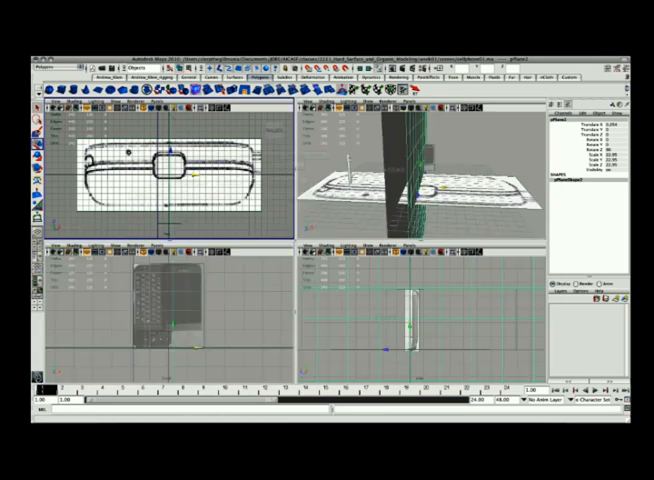
# Adjust imagePlane3's Placement Extras width, height and center, checking in the enlarged perspective view.
pyautogui.press('space')
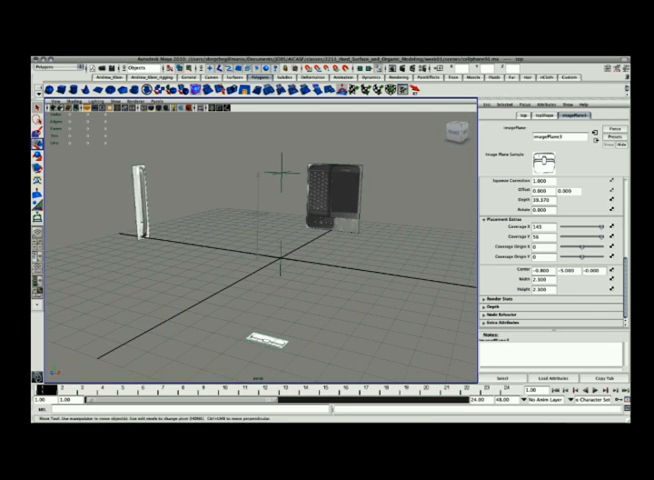
# Switch a panel to a back-facing orthographic camera view of the phone.
pyautogui.click(50, 63)
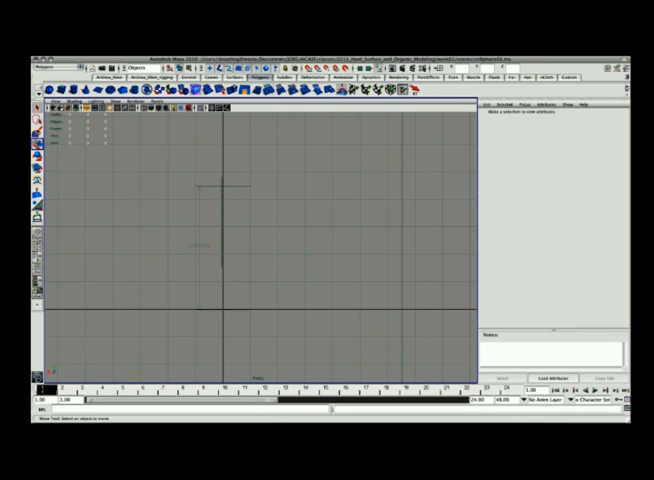
# Import back.tga as the reference image plane for the back camera view.
pyautogui.click(55, 105)
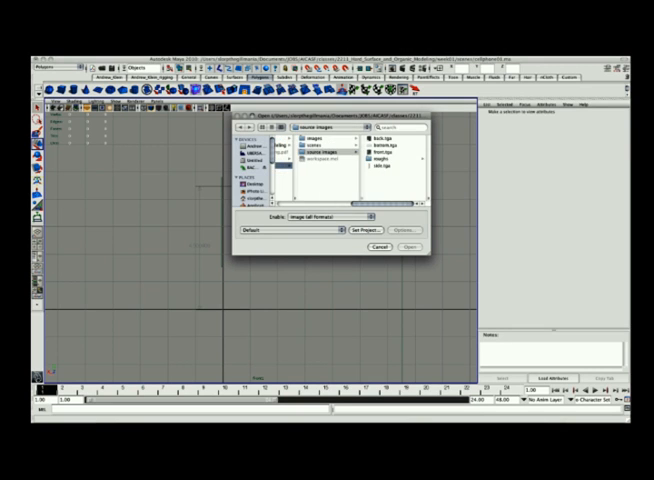
pyautogui.click(408, 245)
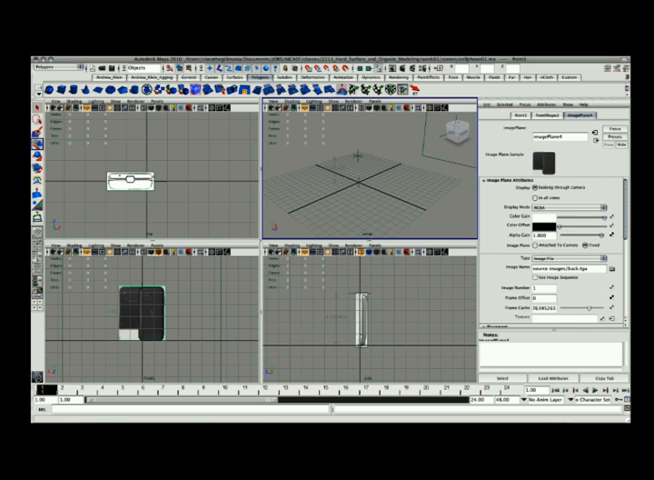
# List the orthographic cameras available for the perspective view's panel.
pyautogui.click(287, 107)
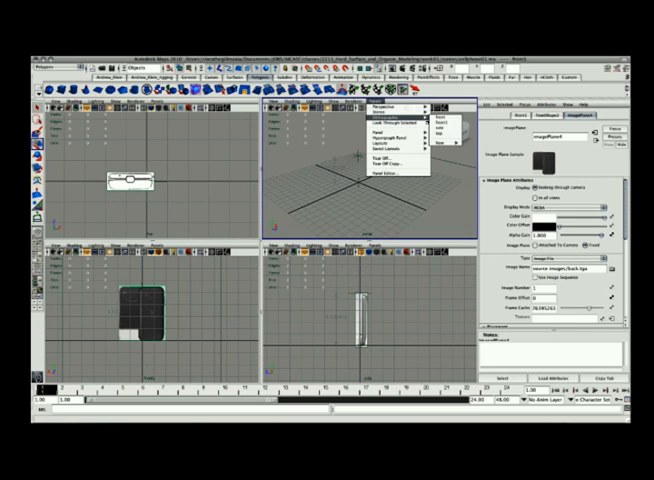